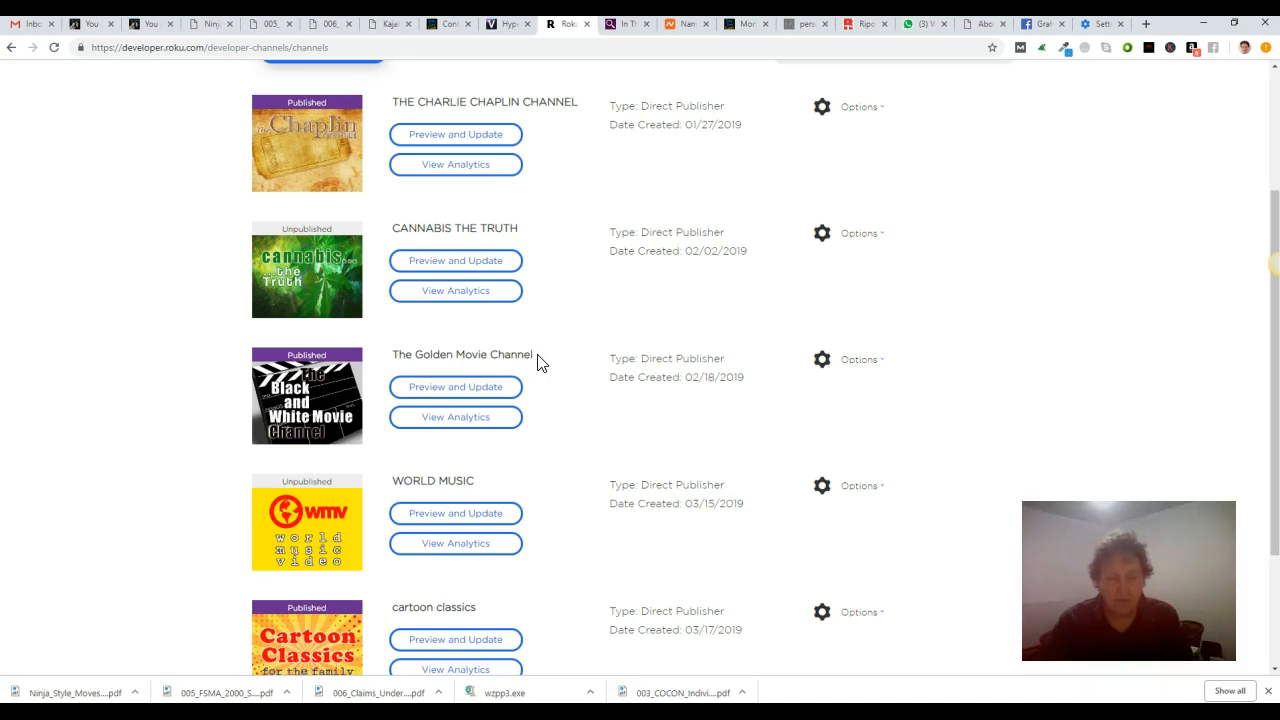
{"action": "mouse_move", "coordinate": [540, 362]}
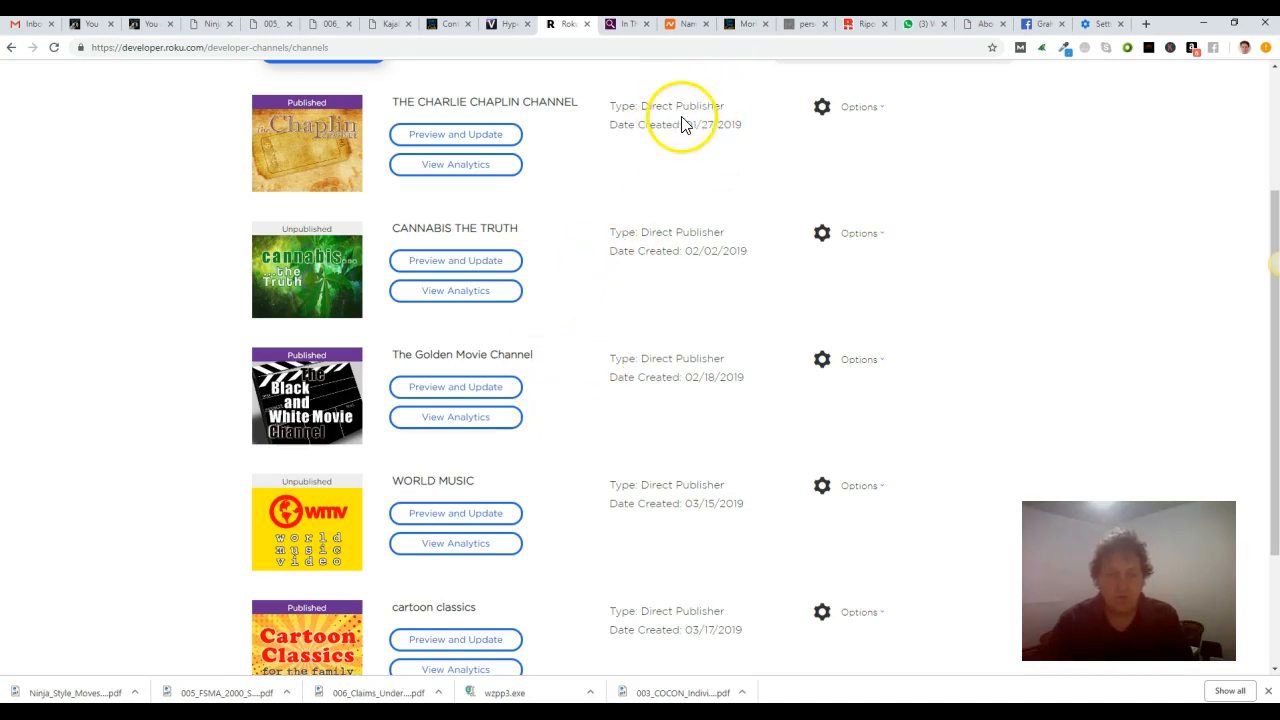
{"action": "mouse_move", "coordinate": [710, 125]}
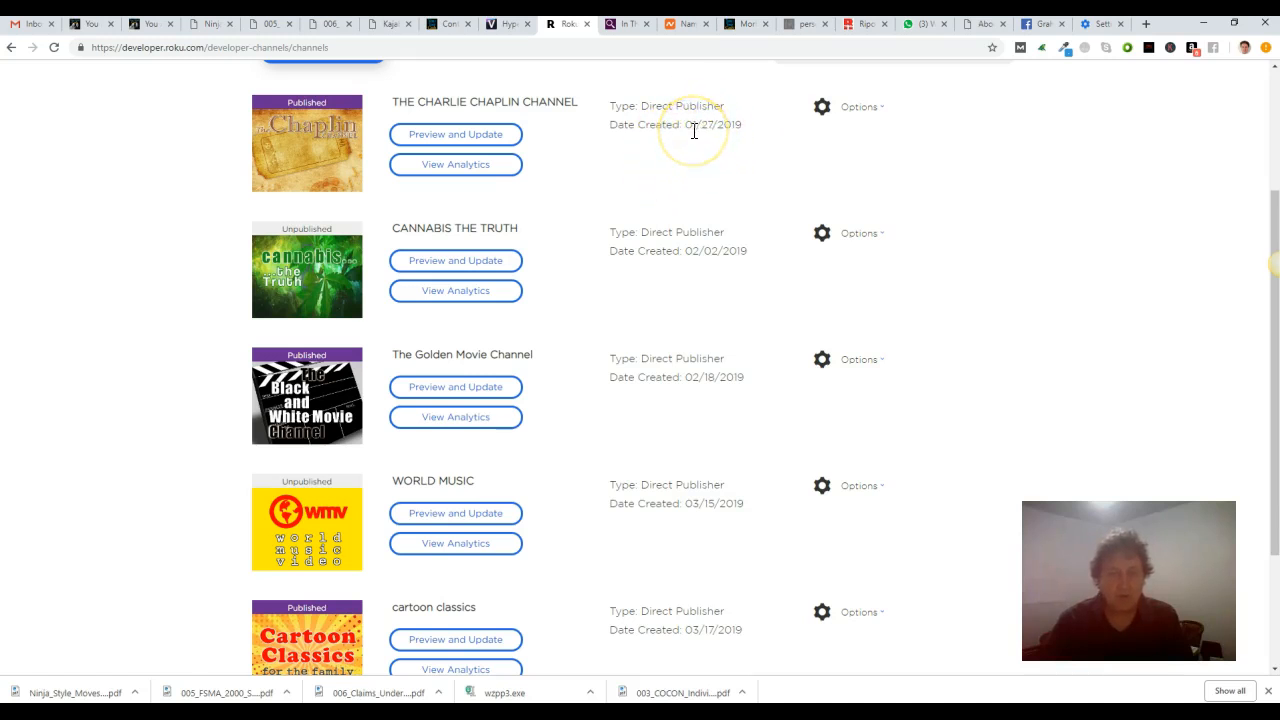
{"action": "mouse_move", "coordinate": [653, 365]}
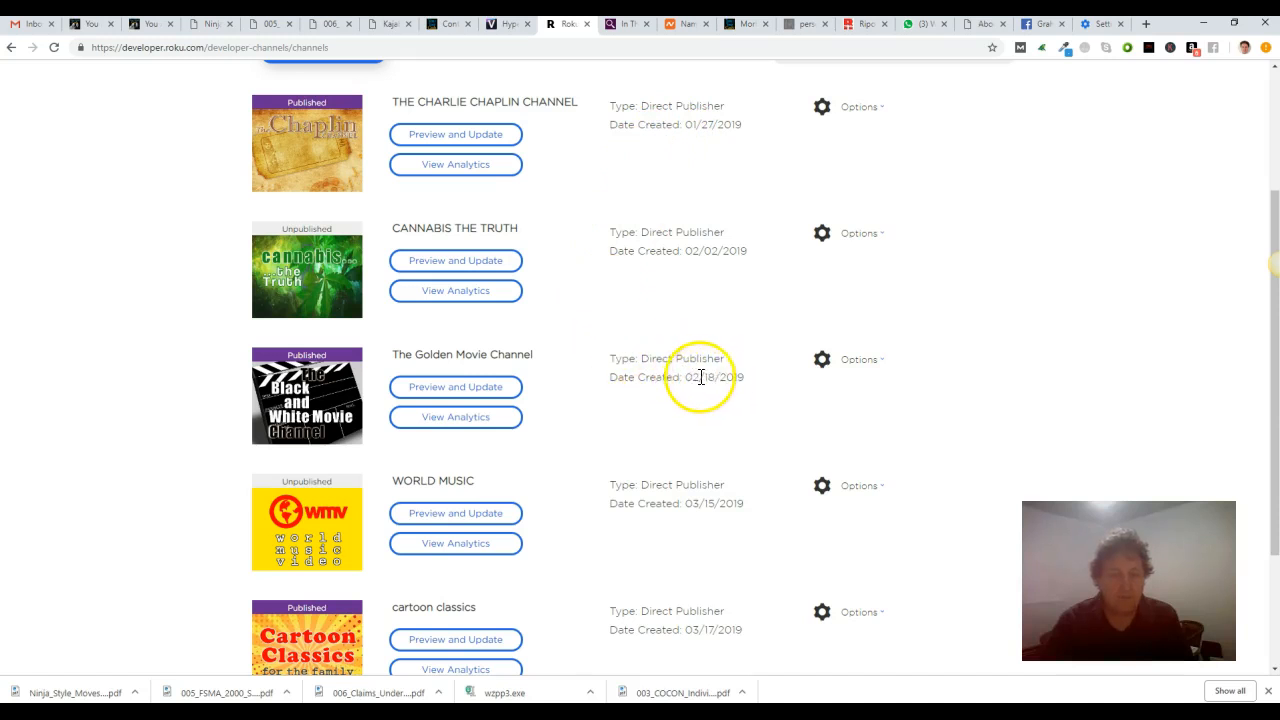
{"action": "mouse_move", "coordinate": [668, 377]}
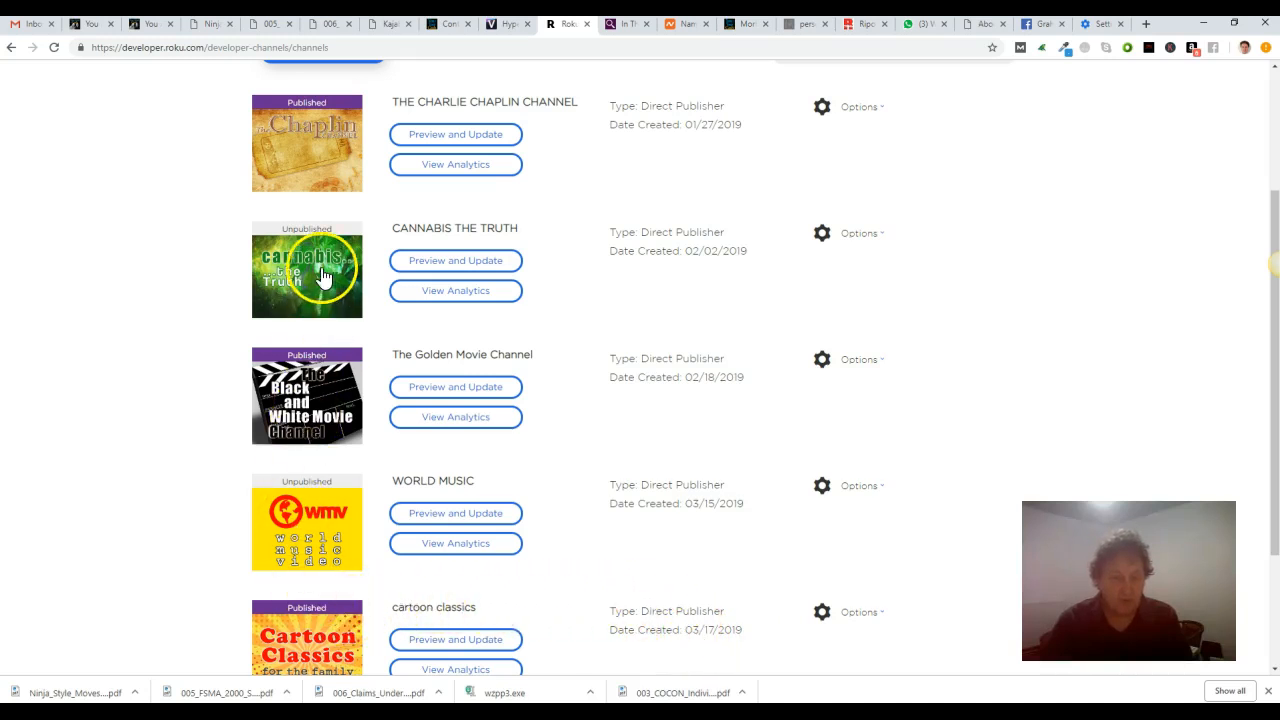
{"action": "mouse_move", "coordinate": [375, 108]}
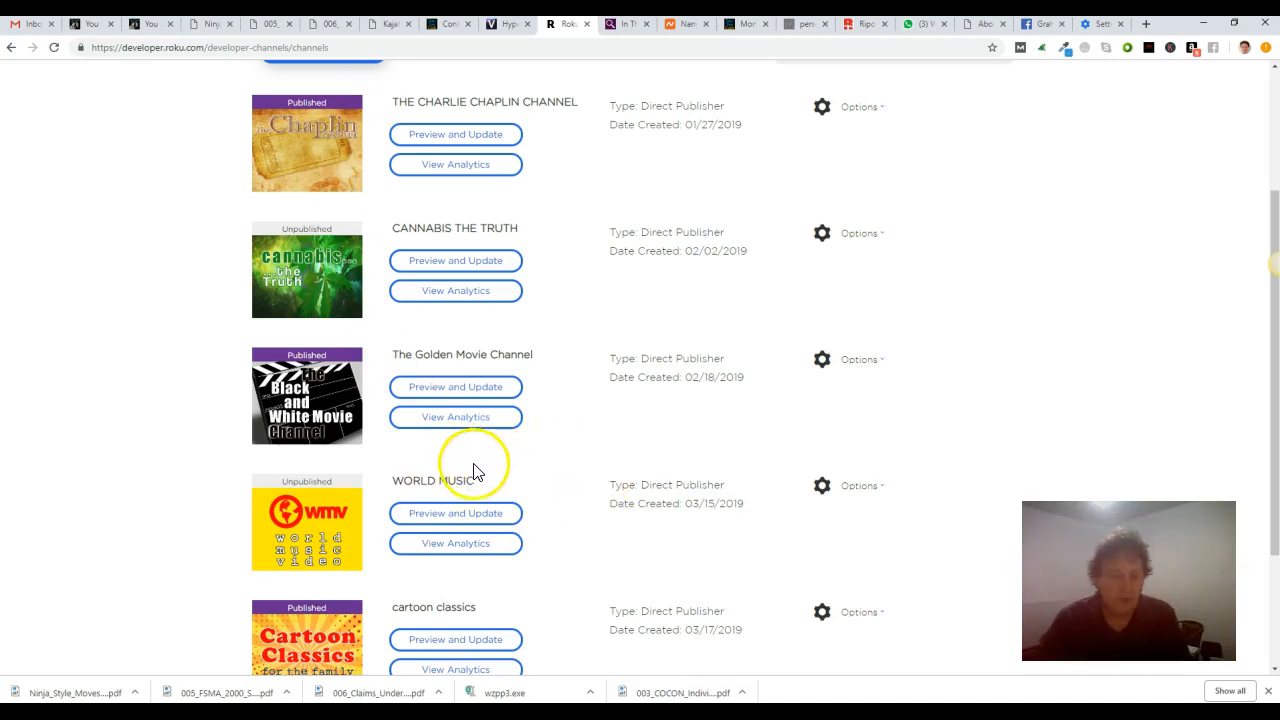
{"action": "mouse_move", "coordinate": [448, 485]}
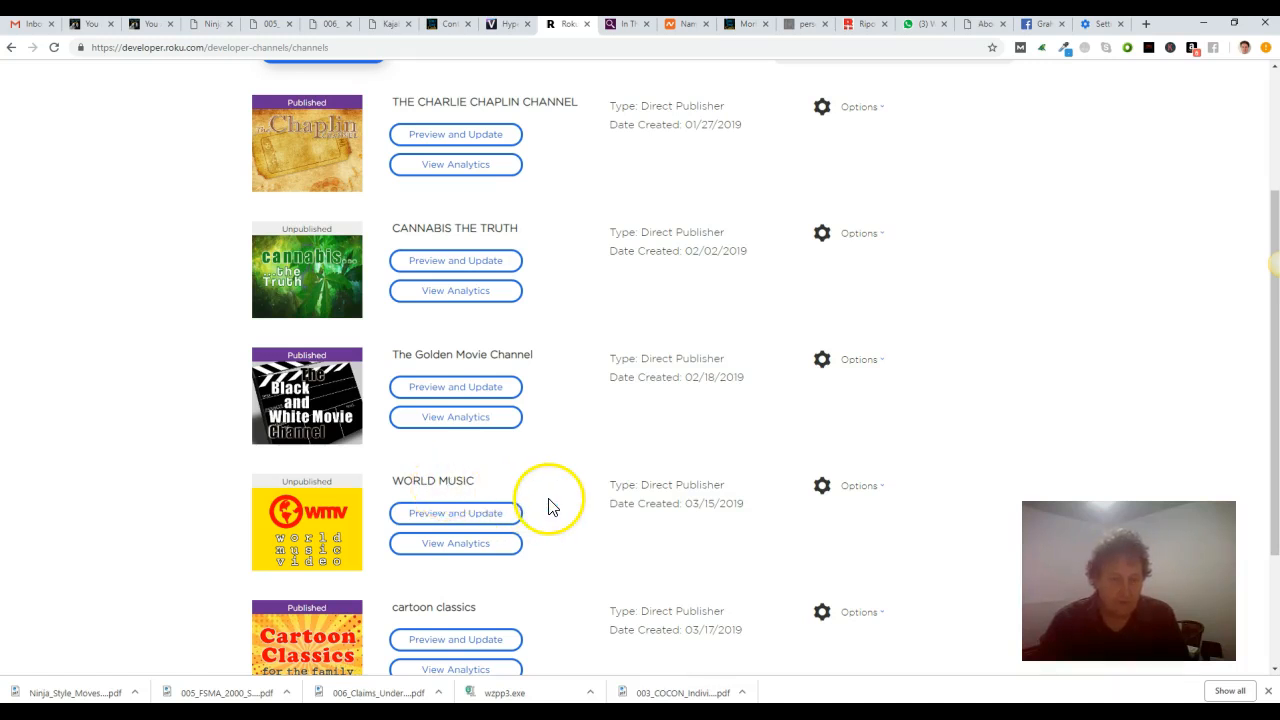
{"action": "mouse_move", "coordinate": [570, 498]}
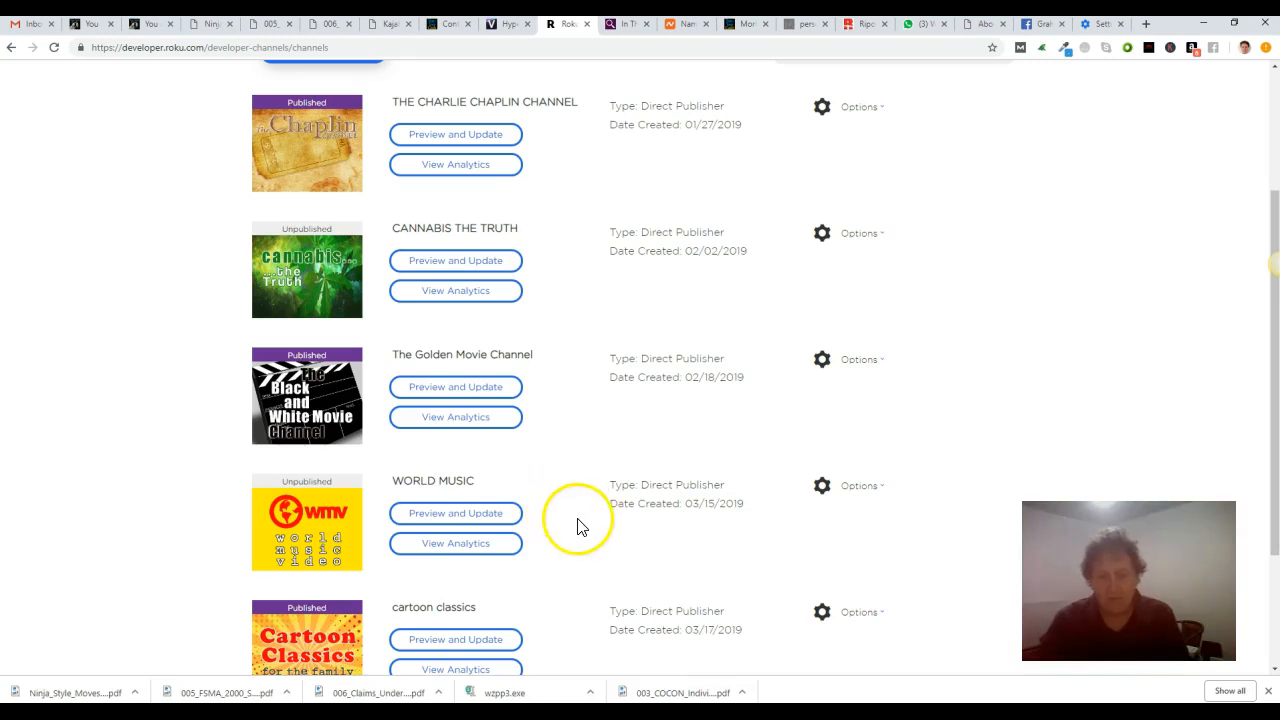
{"action": "mouse_move", "coordinate": [600, 520]}
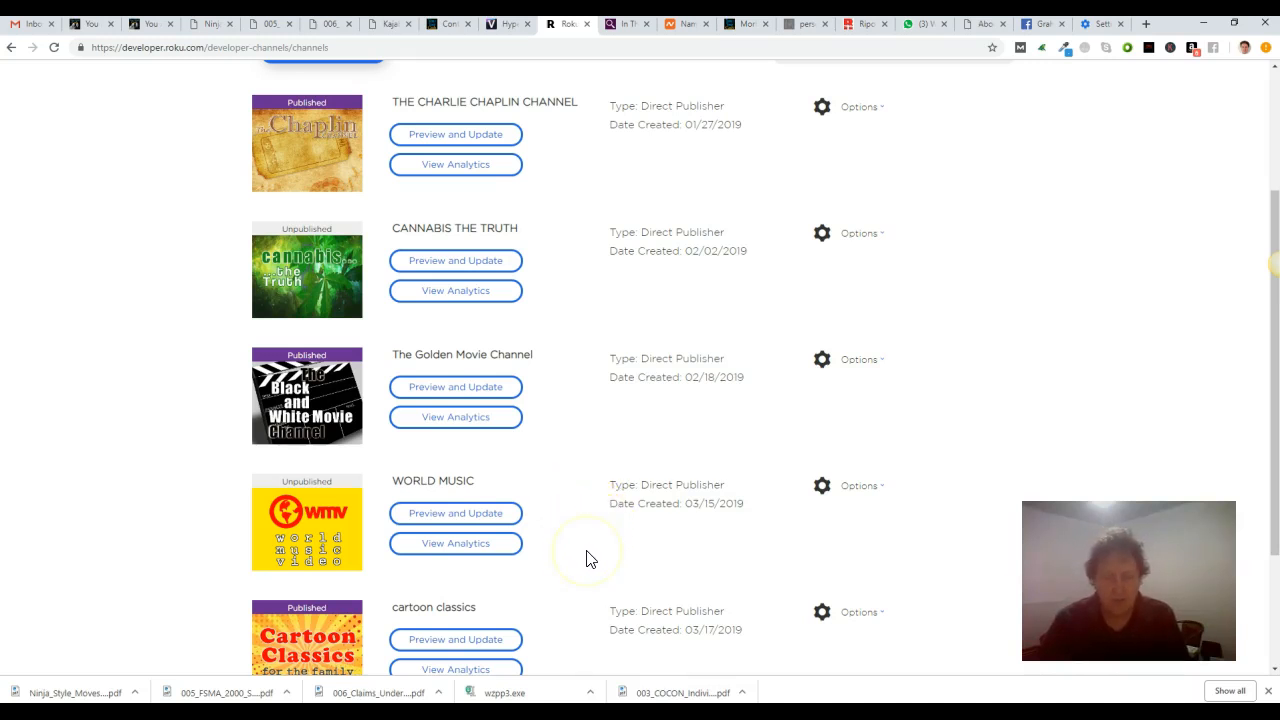
{"action": "mouse_move", "coordinate": [510, 470]}
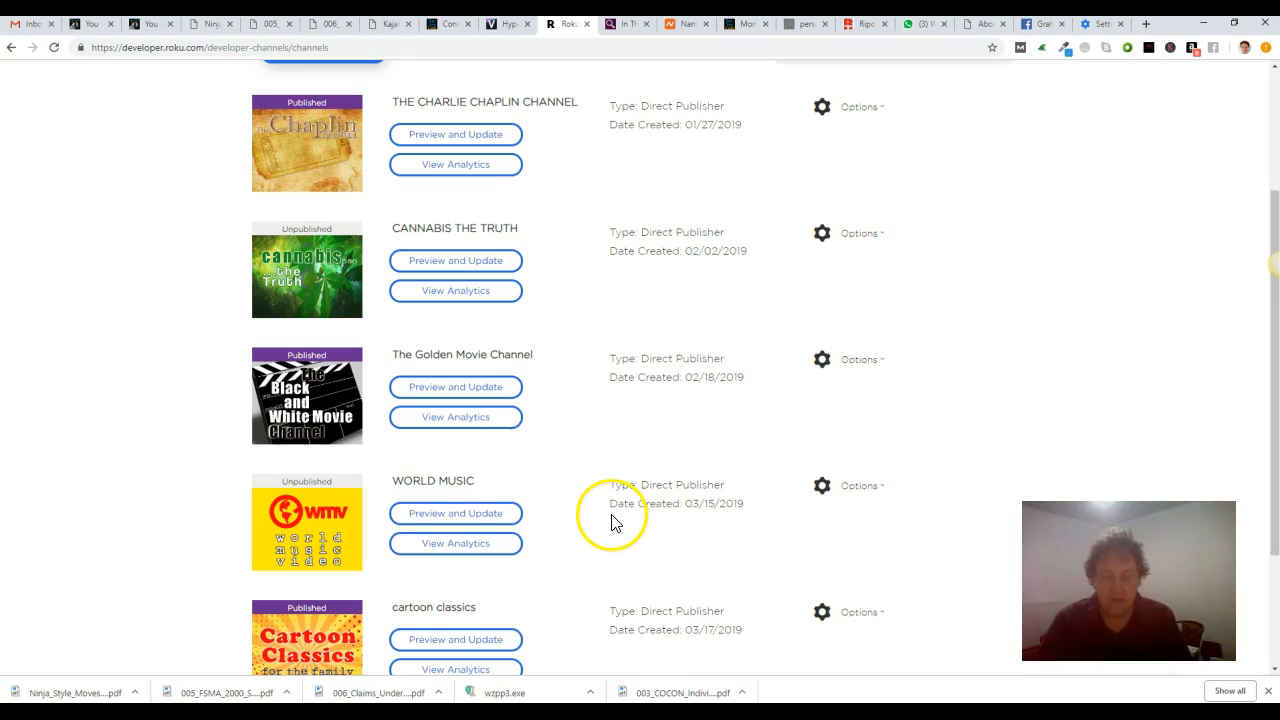
{"action": "mouse_move", "coordinate": [620, 528]}
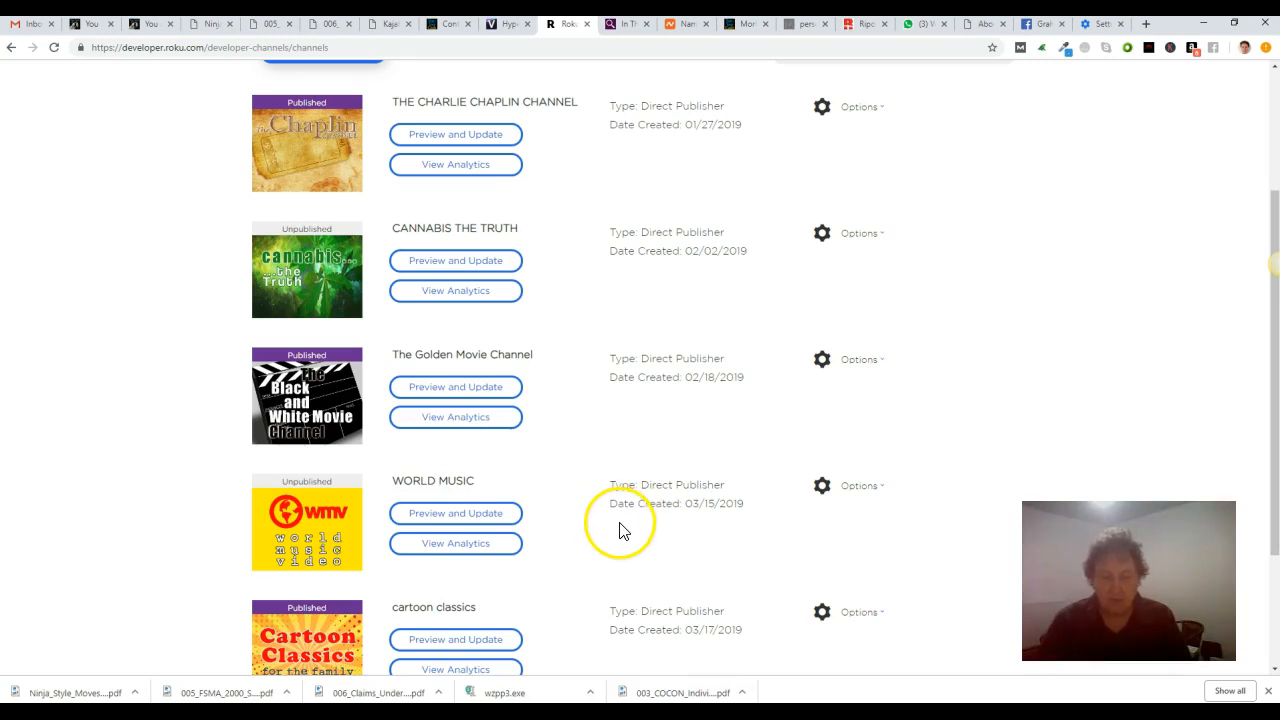
{"action": "mouse_move", "coordinate": [513, 454]}
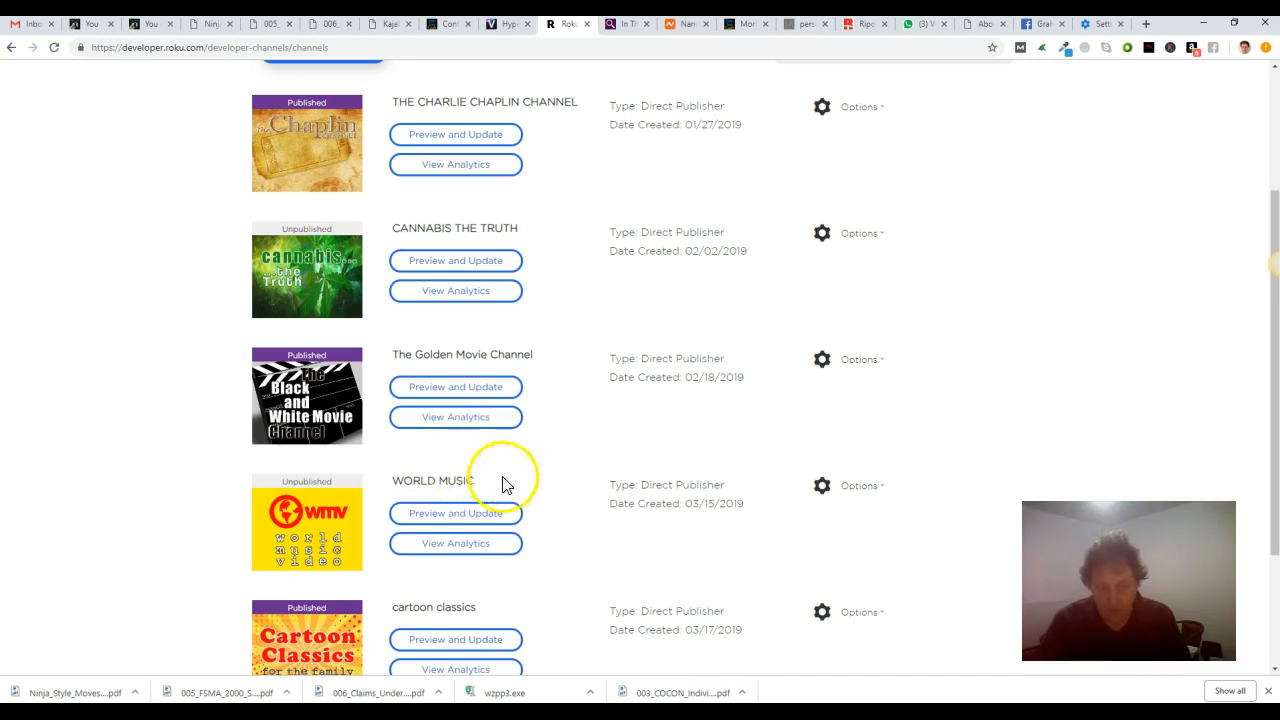
{"action": "mouse_move", "coordinate": [570, 475]}
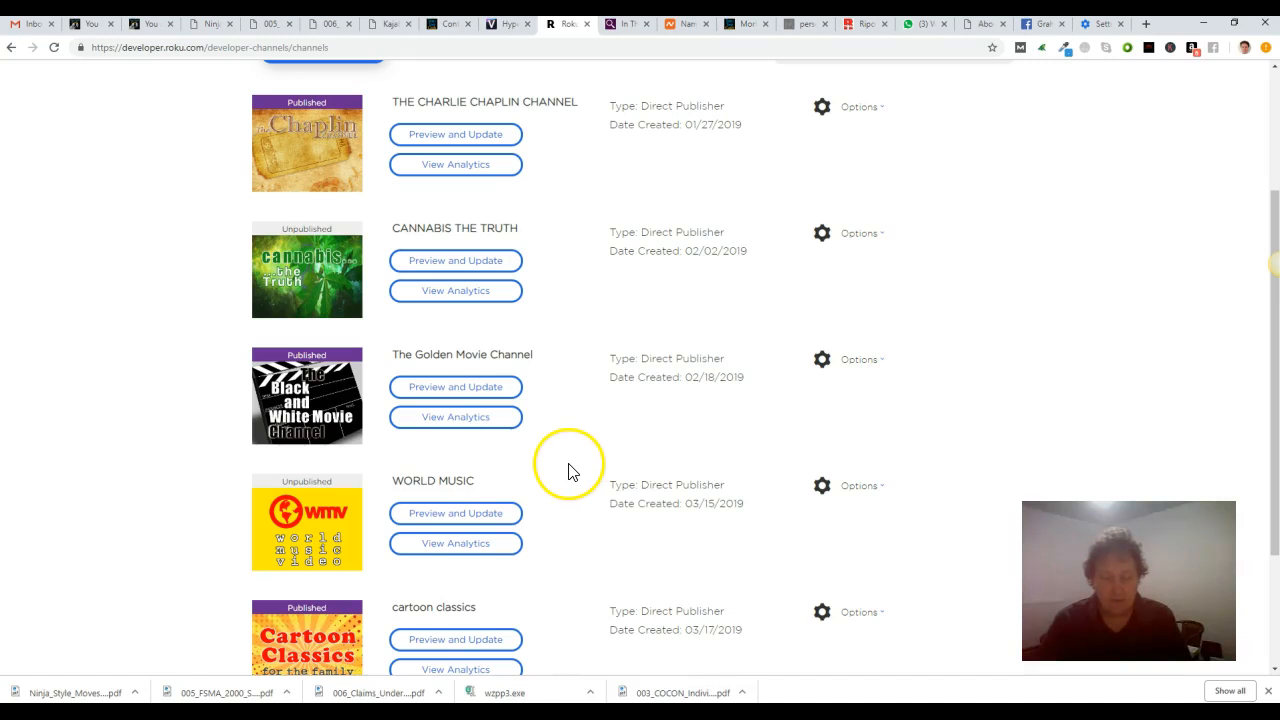
{"action": "mouse_move", "coordinate": [538, 488]}
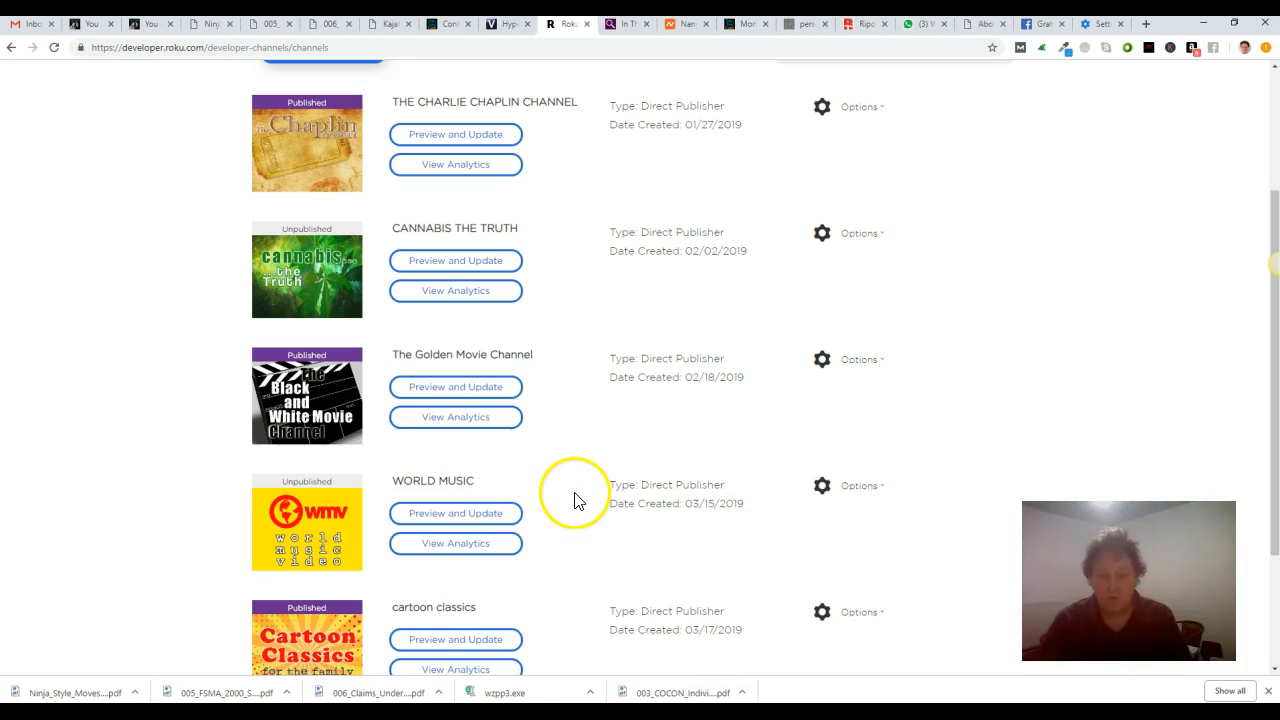
{"action": "mouse_move", "coordinate": [540, 497]}
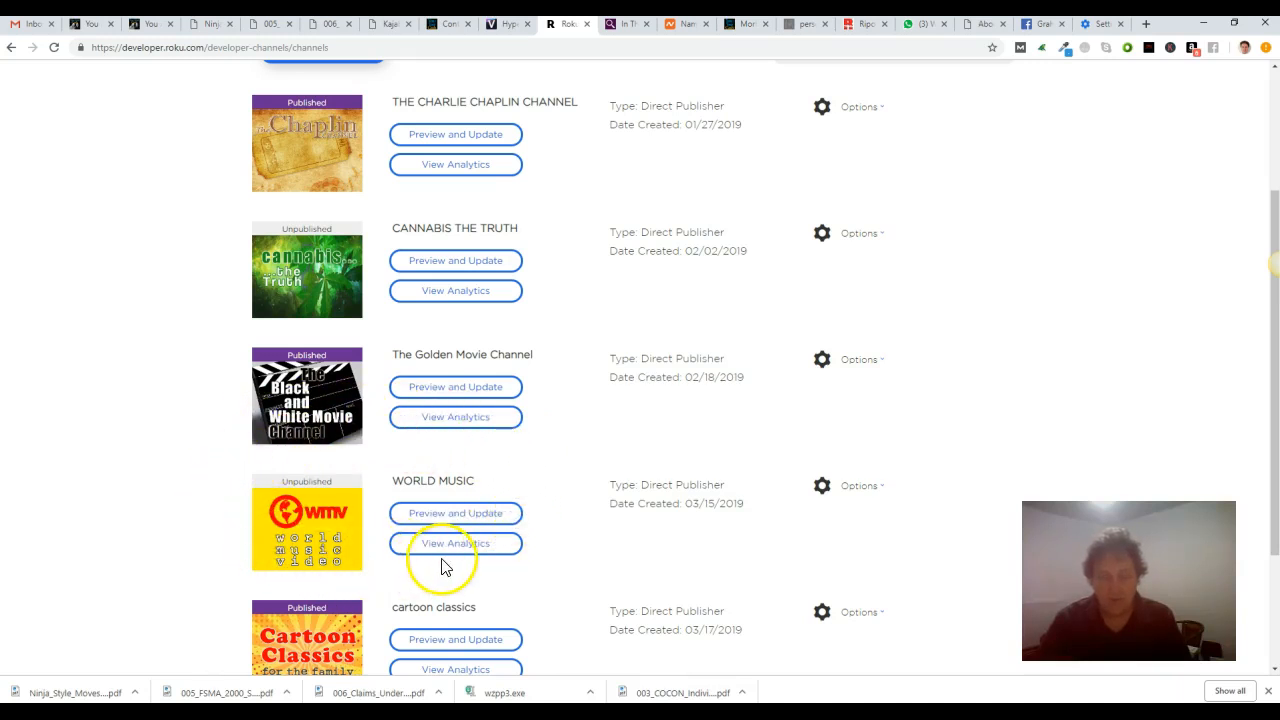
{"action": "mouse_move", "coordinate": [535, 500]}
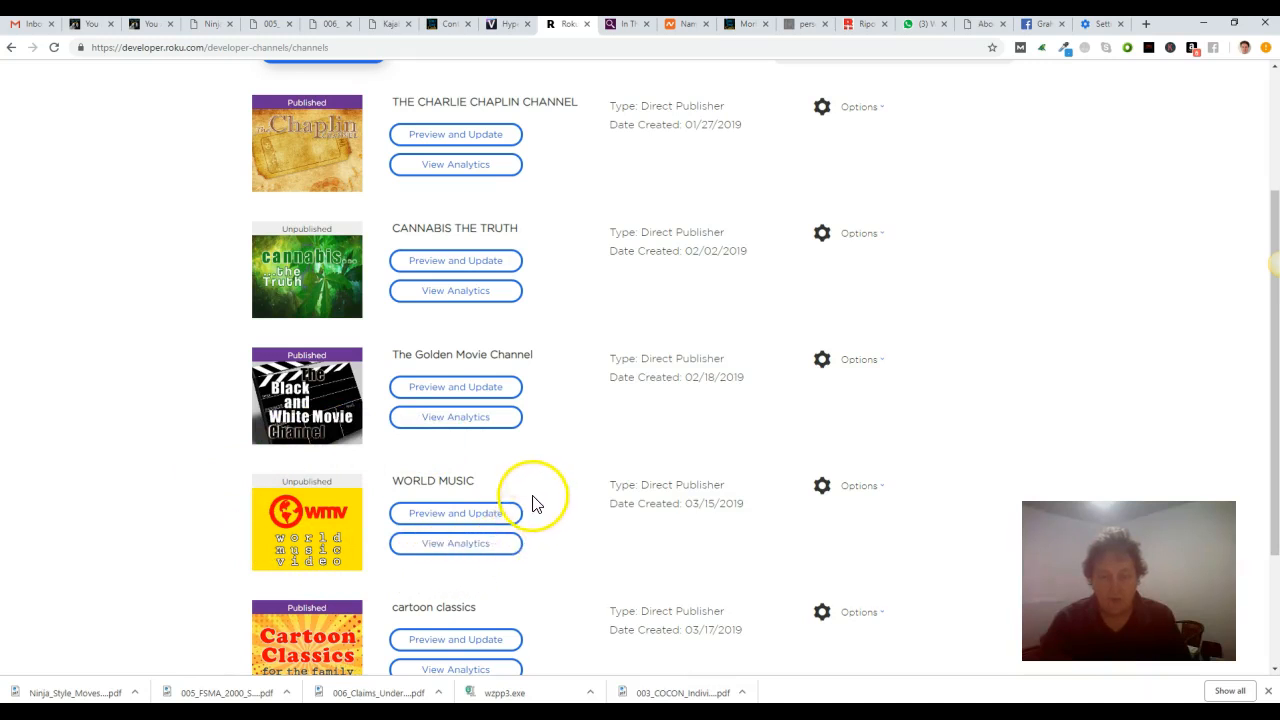
{"action": "mouse_move", "coordinate": [285, 480]}
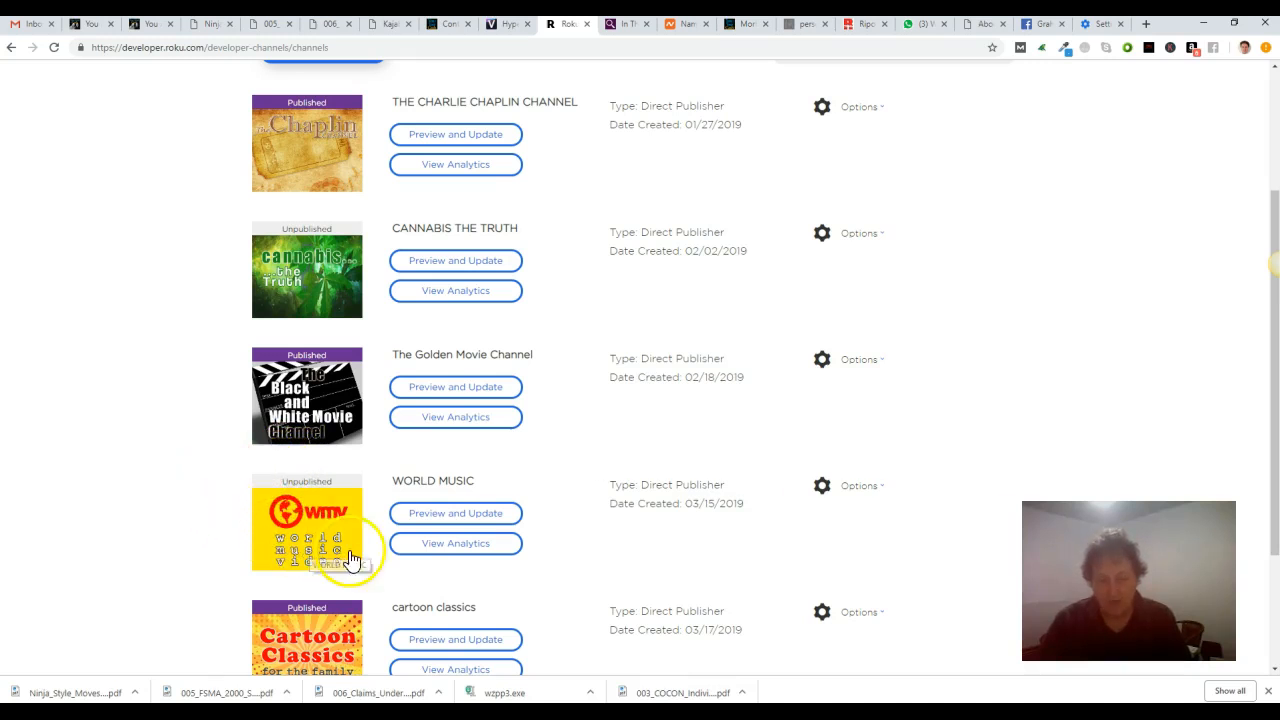
{"action": "mouse_move", "coordinate": [470, 500]}
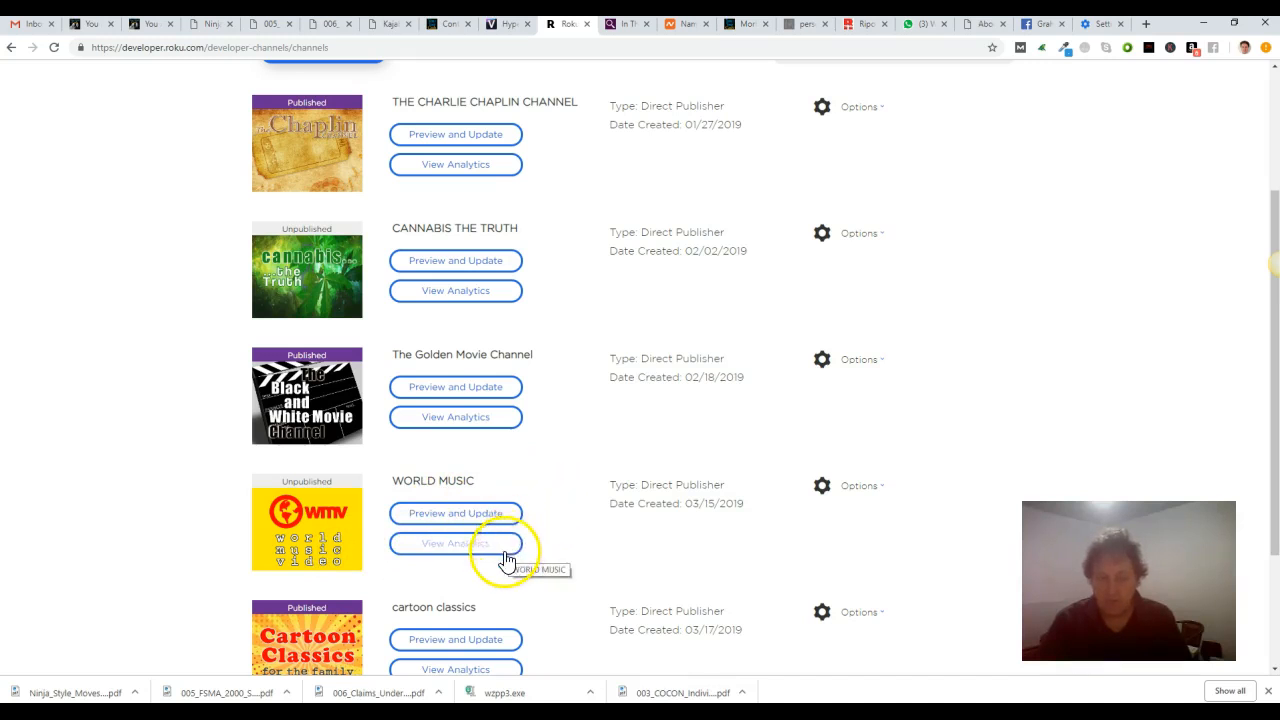
{"action": "mouse_move", "coordinate": [485, 612]}
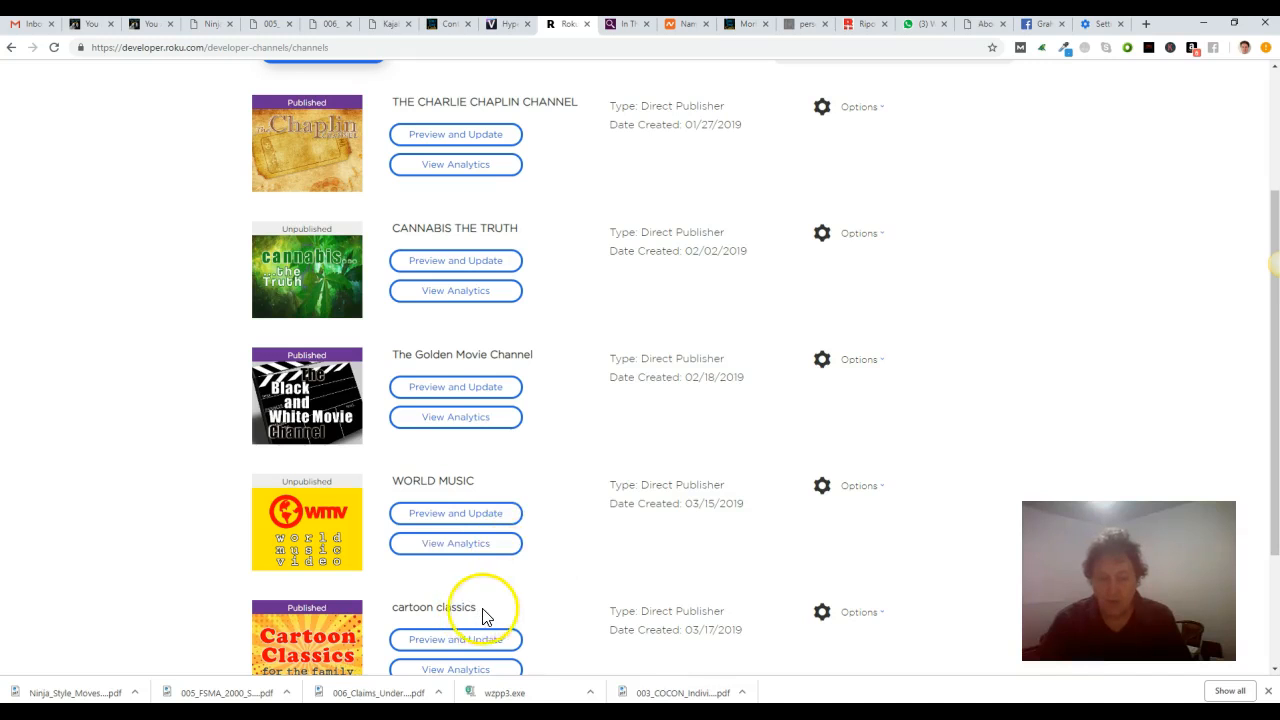
{"action": "mouse_move", "coordinate": [355, 635]}
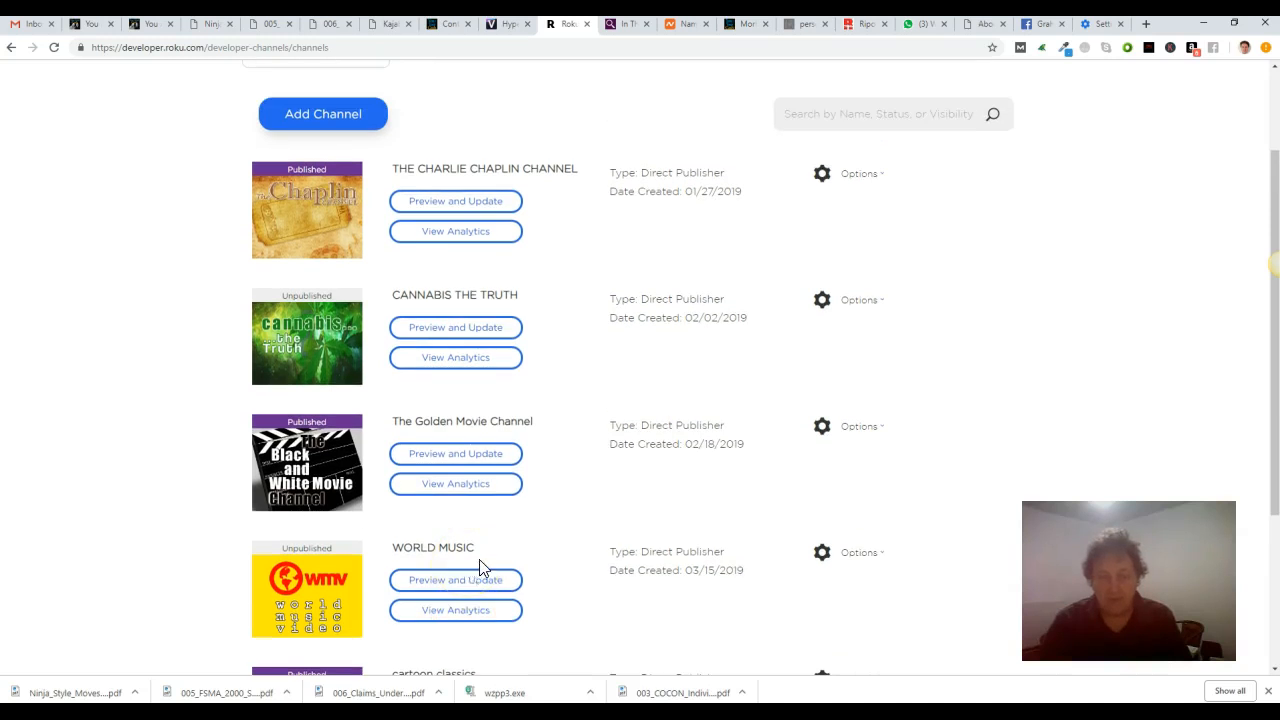
{"action": "scroll", "scroll_direction": "down", "scroll_amount": 3}
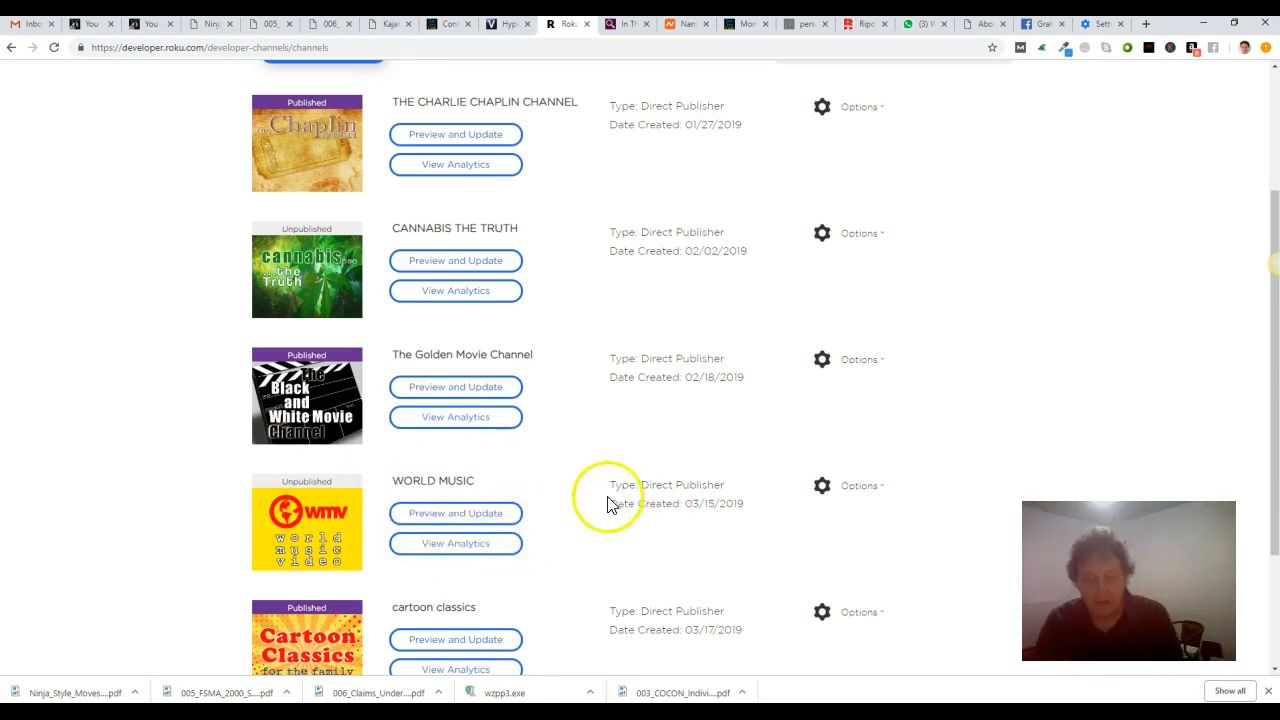
{"action": "mouse_move", "coordinate": [463, 458]}
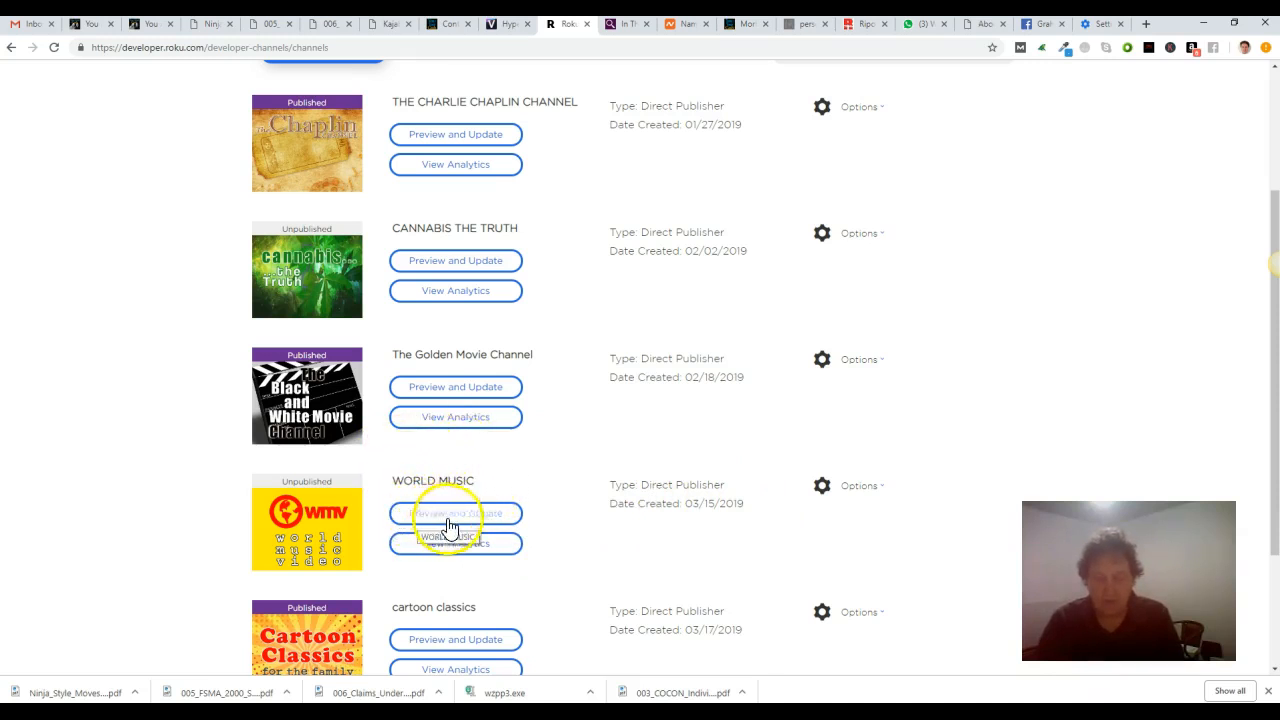
{"action": "mouse_move", "coordinate": [525, 505]}
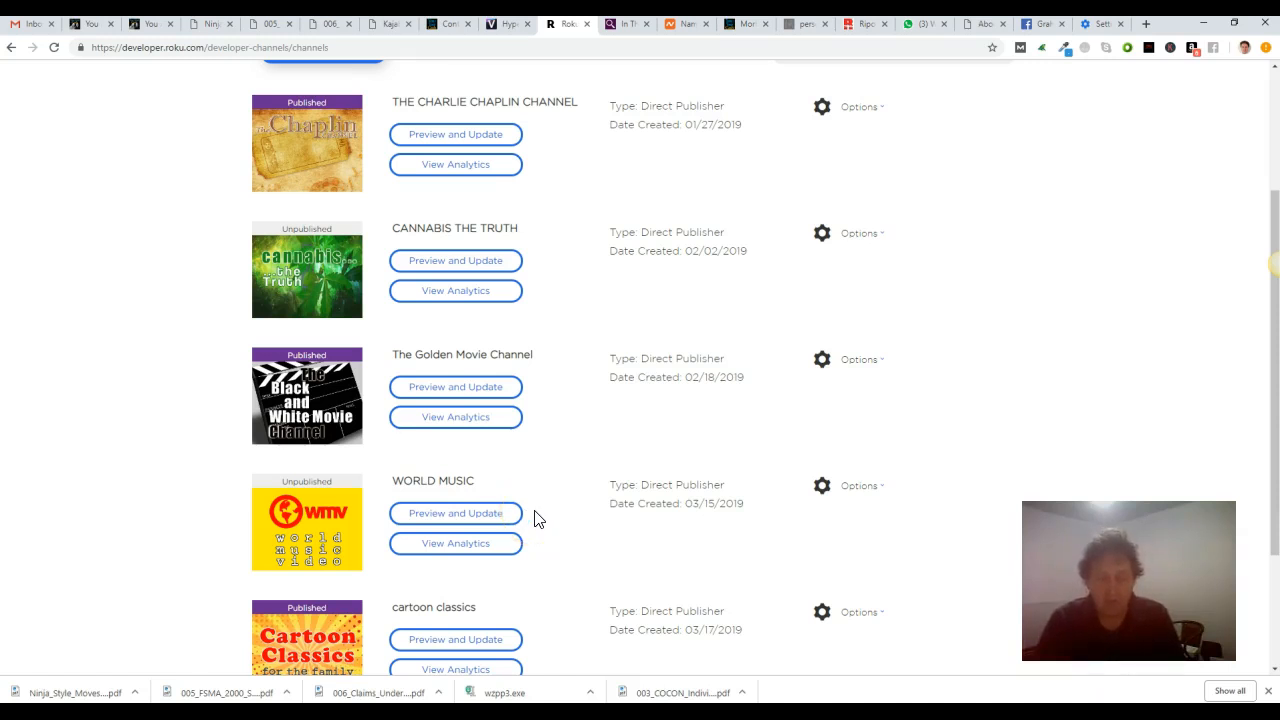
{"action": "mouse_move", "coordinate": [527, 502]}
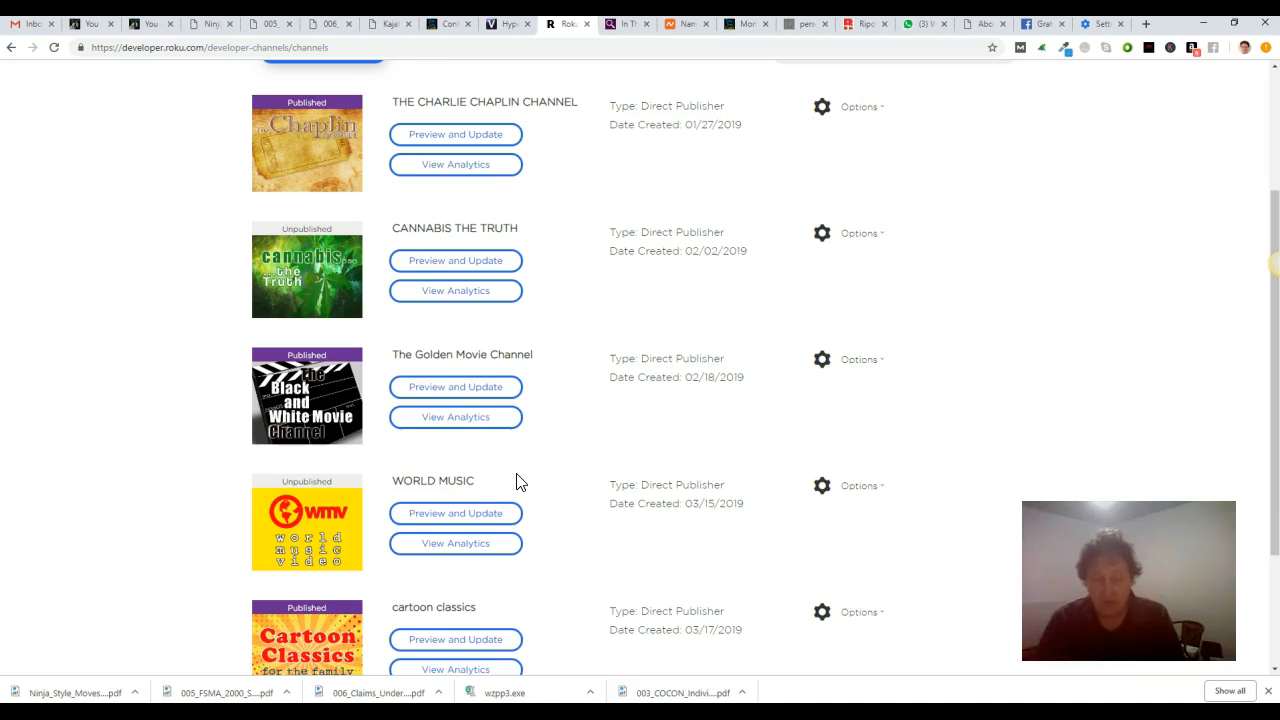
{"action": "mouse_move", "coordinate": [533, 481]}
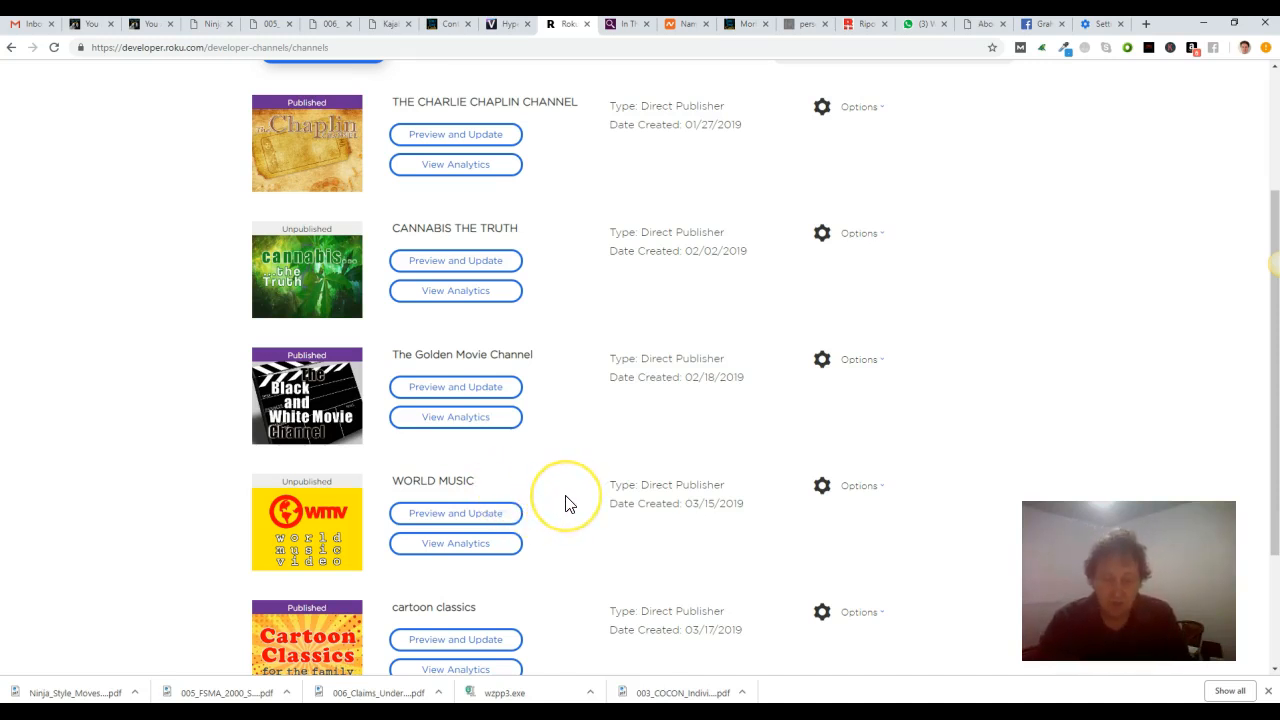
{"action": "mouse_move", "coordinate": [565, 503]}
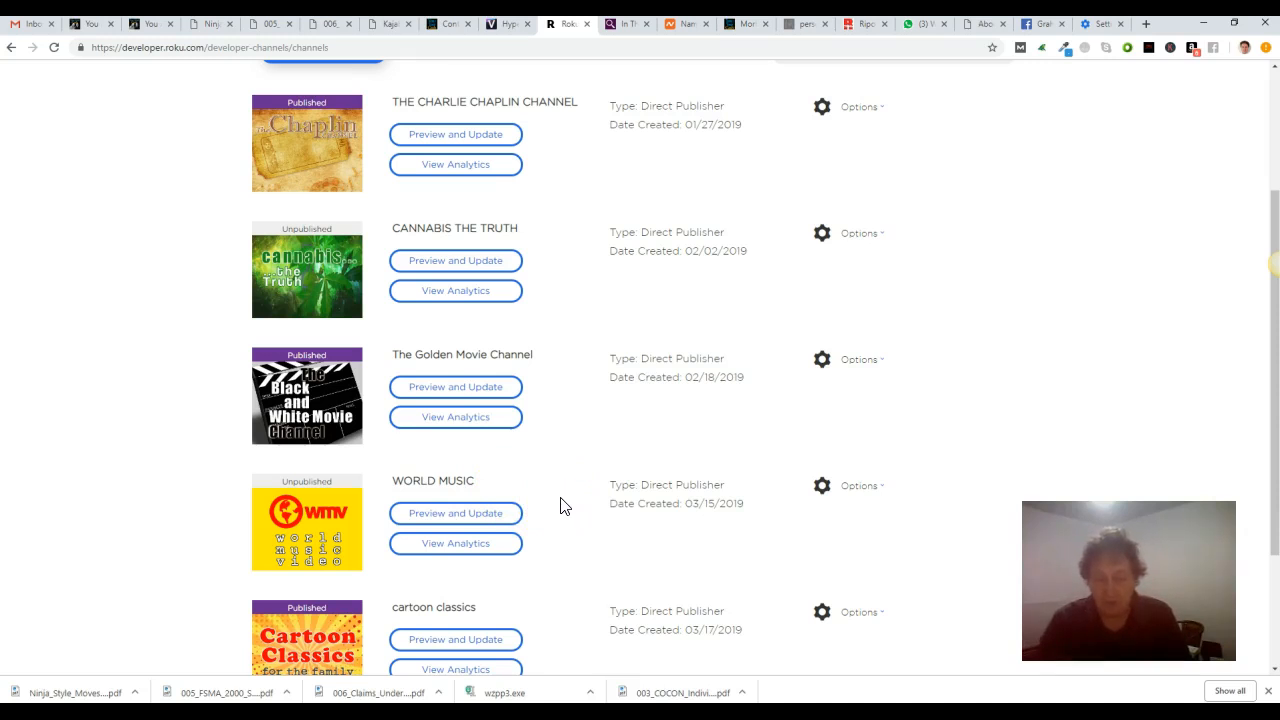
{"action": "mouse_move", "coordinate": [545, 505]}
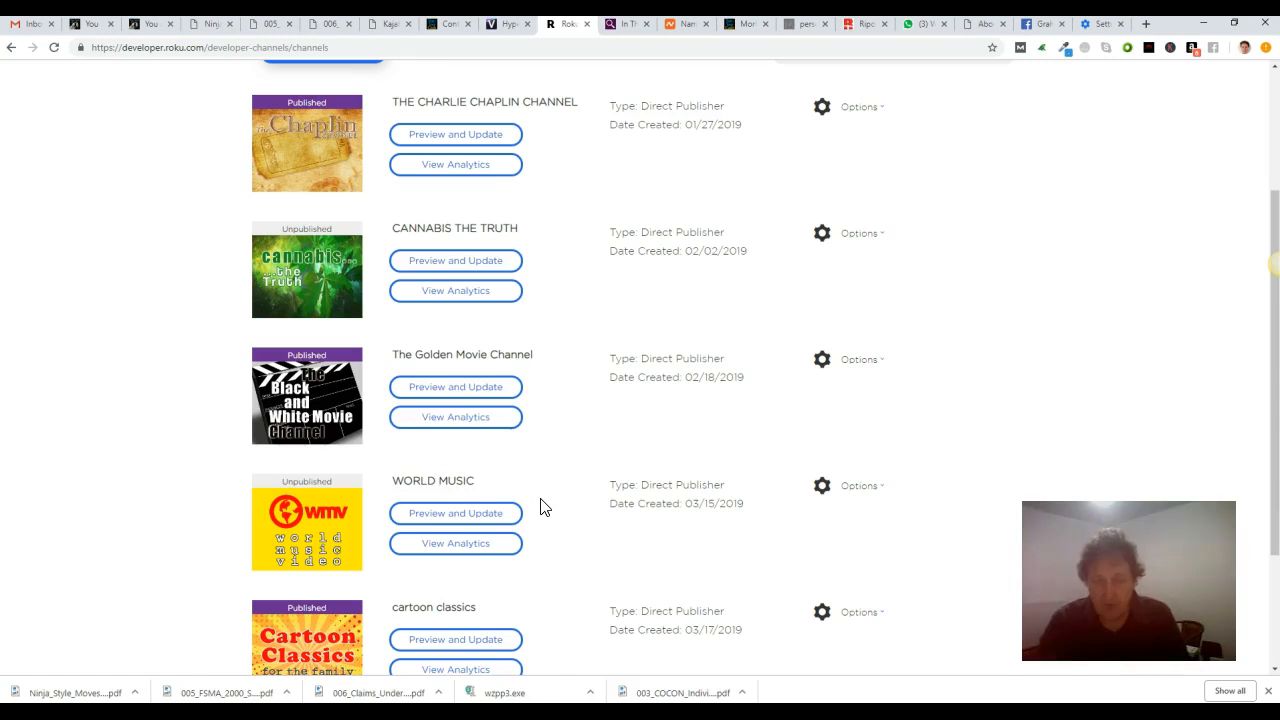
{"action": "mouse_move", "coordinate": [560, 509]}
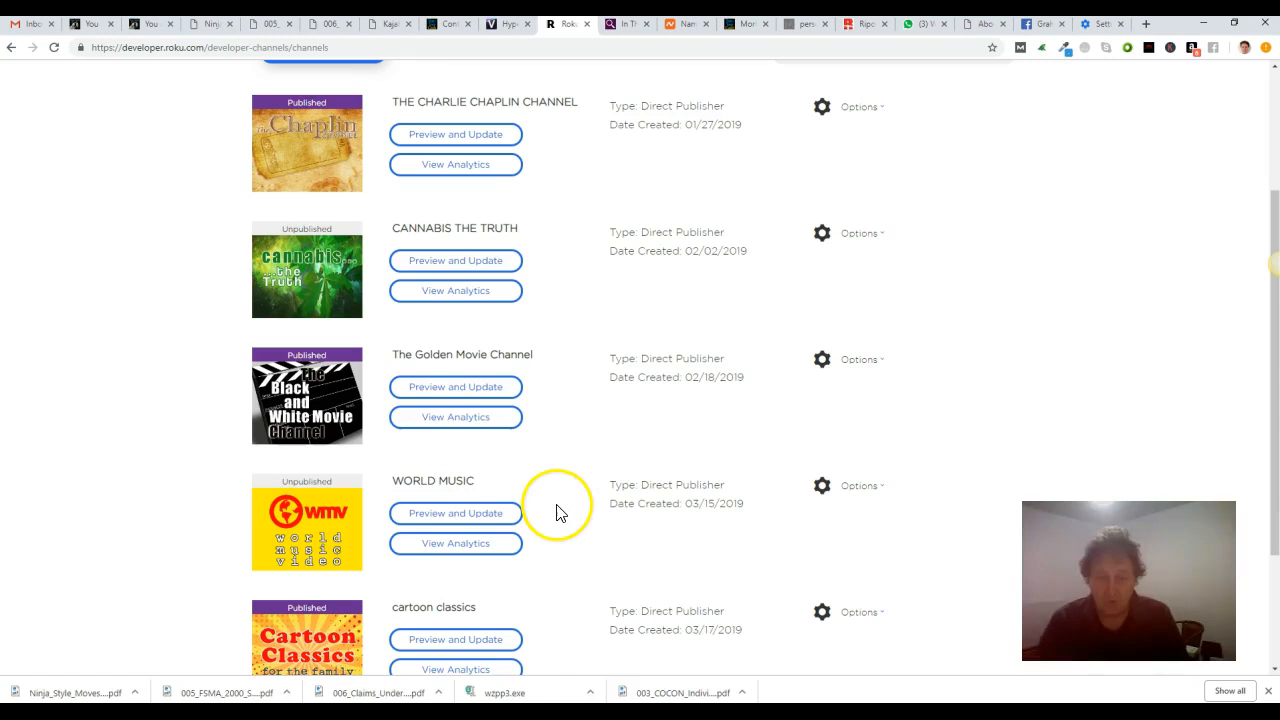
{"action": "mouse_move", "coordinate": [567, 508]}
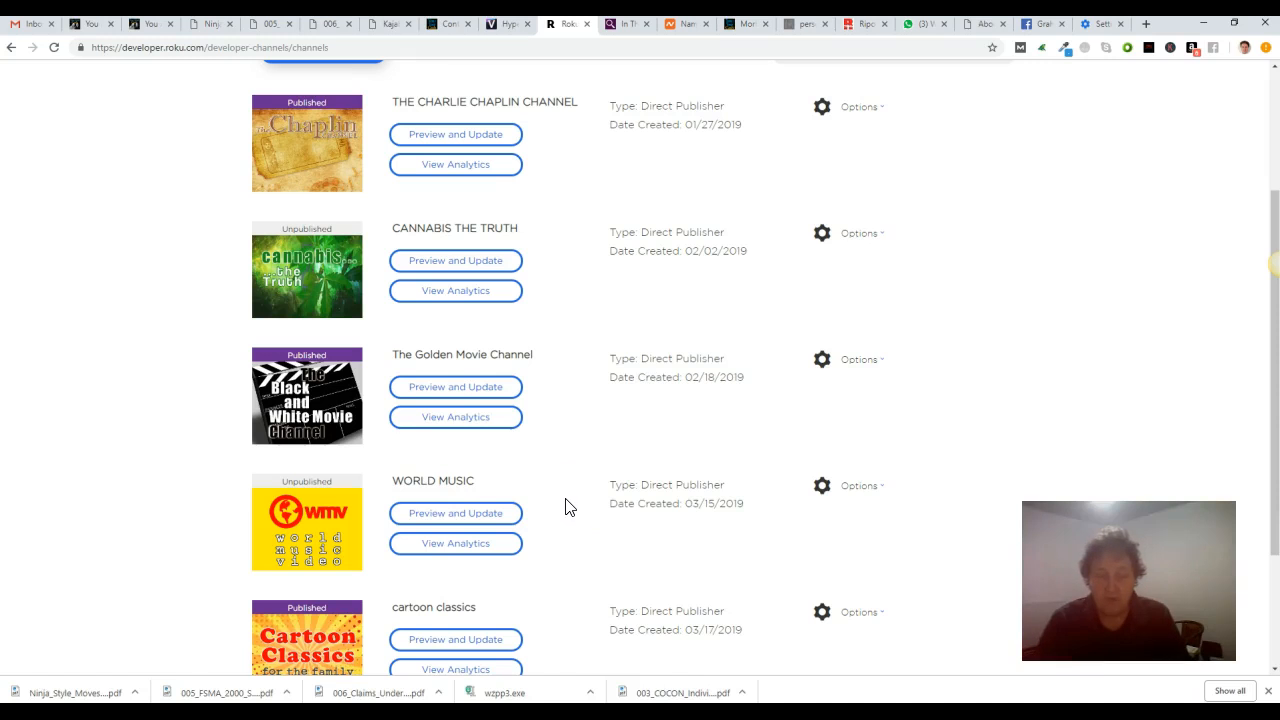
{"action": "mouse_move", "coordinate": [558, 507]}
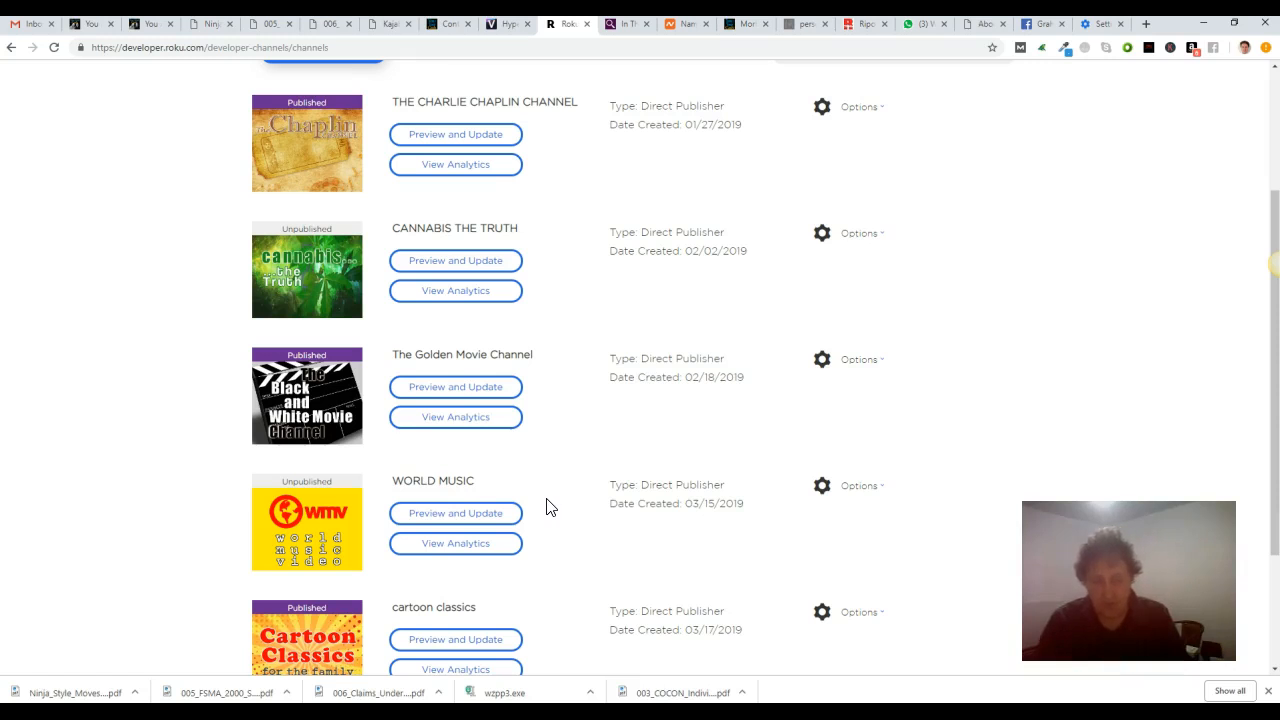
{"action": "mouse_move", "coordinate": [543, 501]}
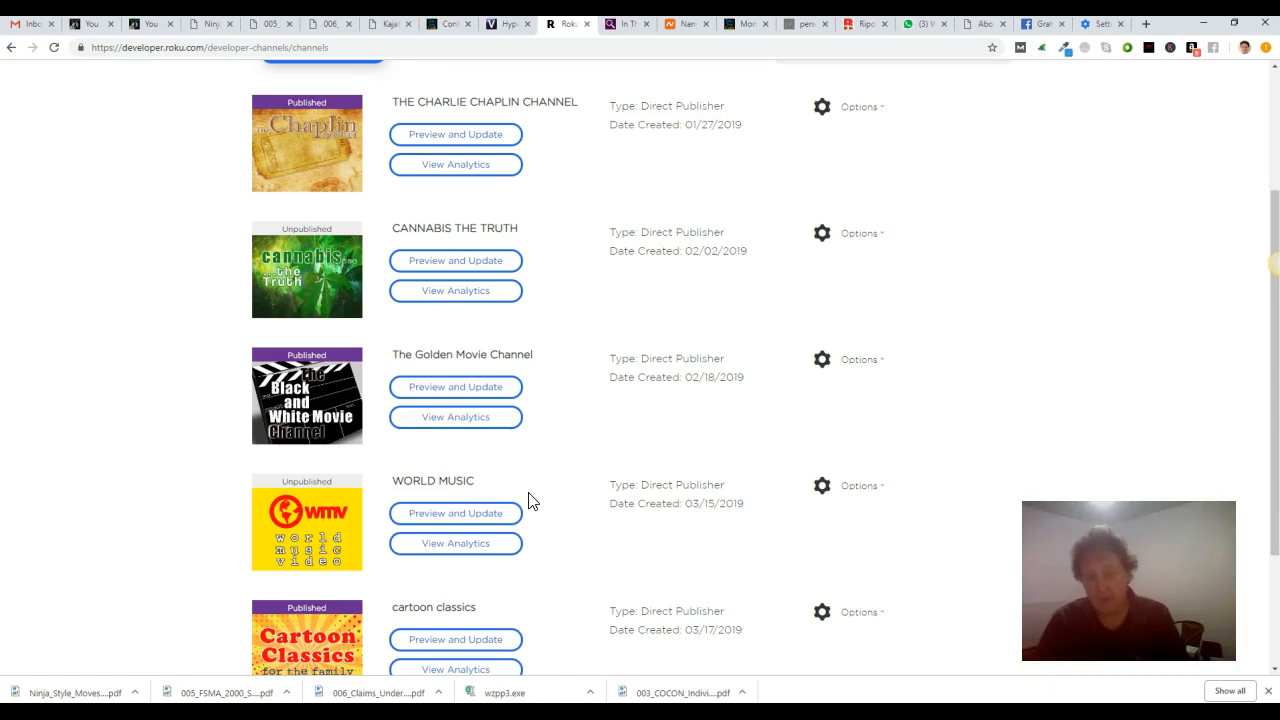
{"action": "mouse_move", "coordinate": [545, 498]}
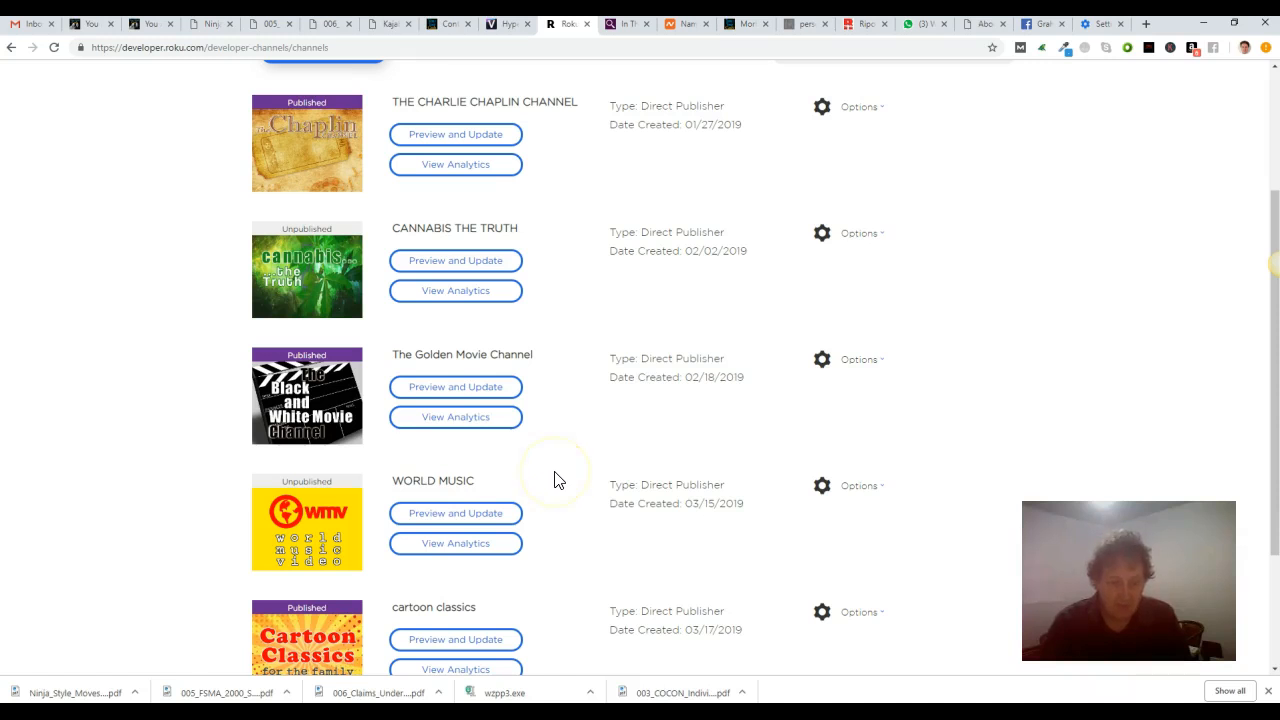
{"action": "mouse_move", "coordinate": [557, 479]}
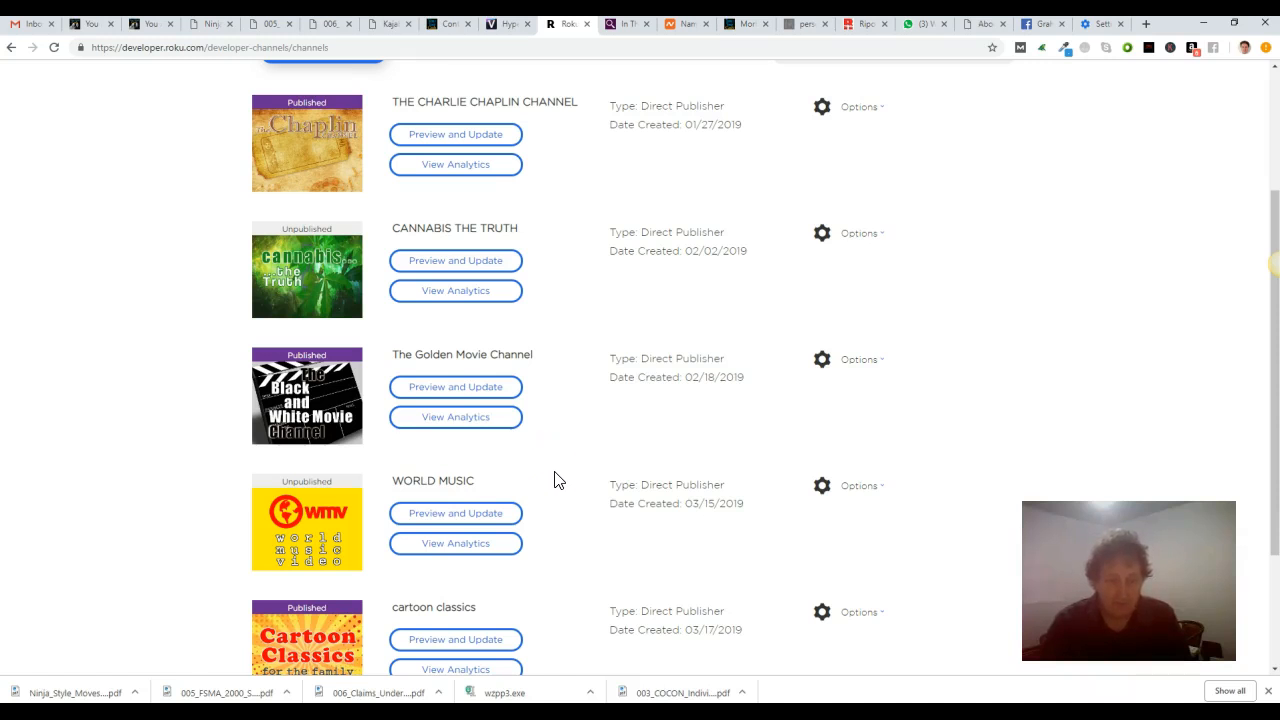